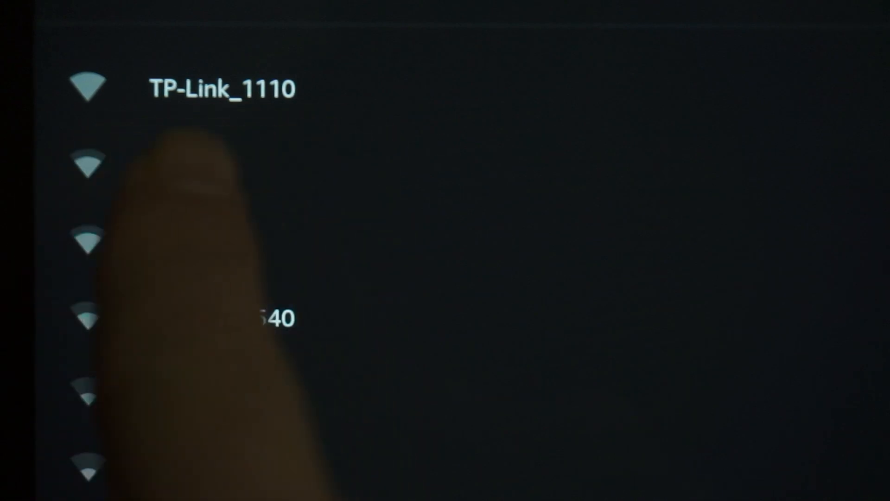
# - Connect the tablet to the TP-Link_1110 Wi-Fi network with its password
pyautogui.click(223, 88)
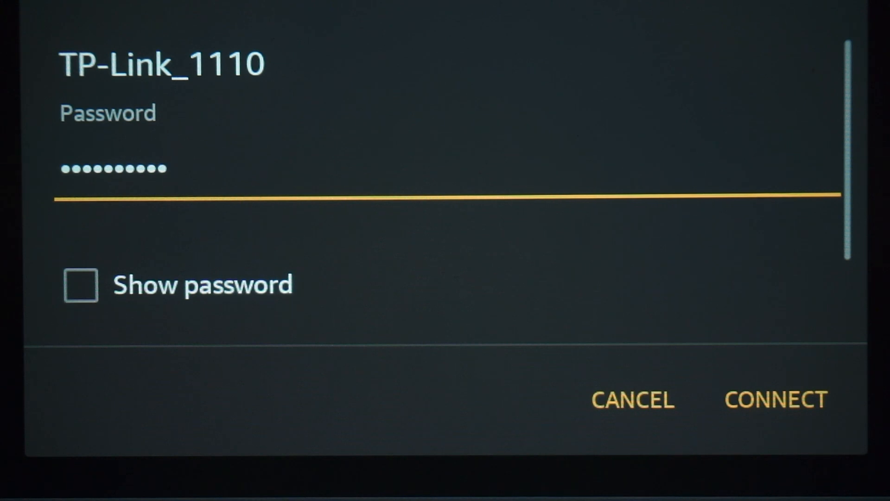
pyautogui.click(776, 399)
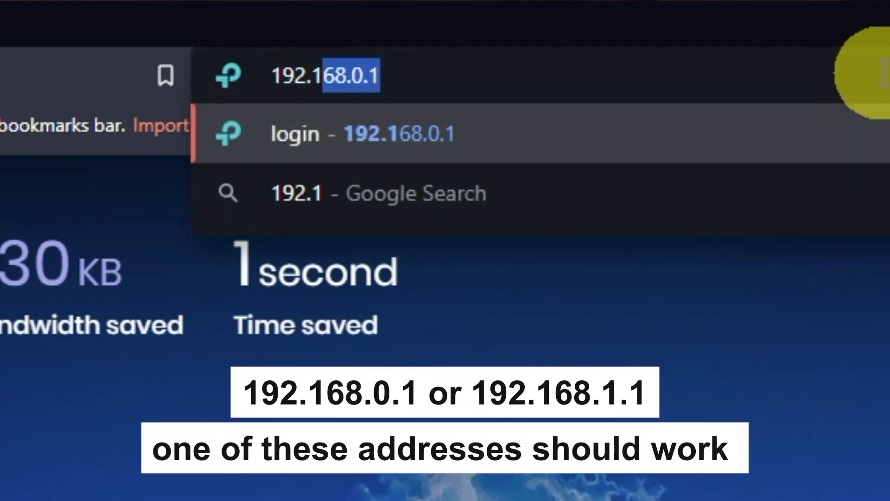
# - Try 192.168.1.1 in Brave, then change the address to 192.168.0.1
pyautogui.write('192.168.1.1')
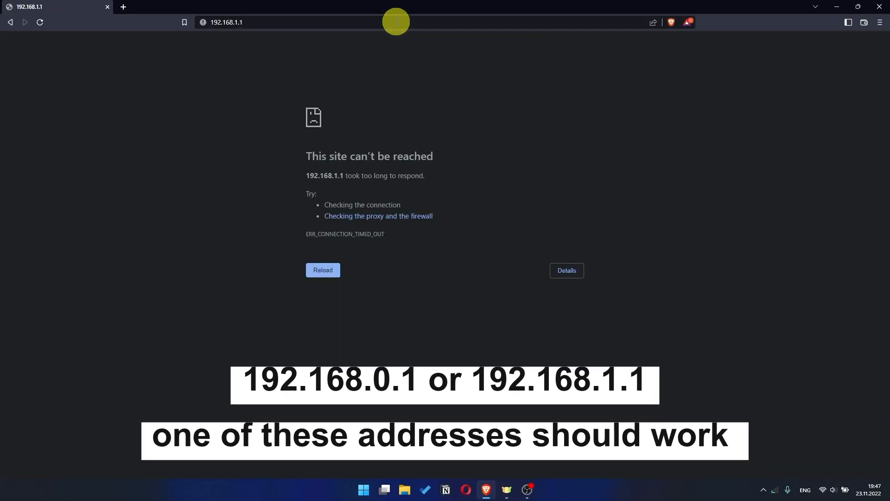
pyautogui.click(323, 270)
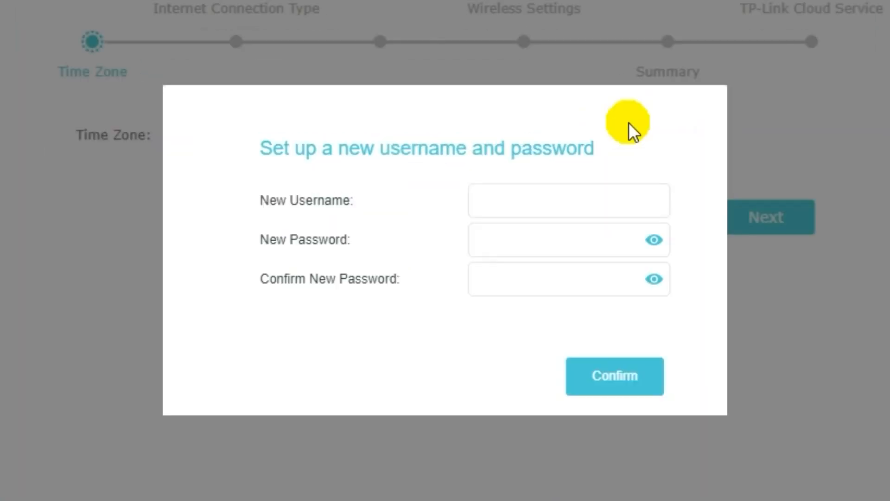
pyautogui.moveTo(560, 188)
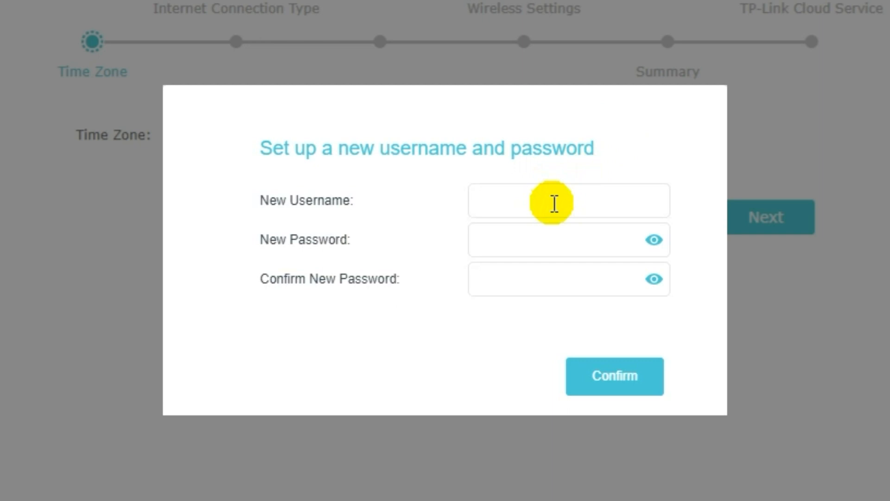
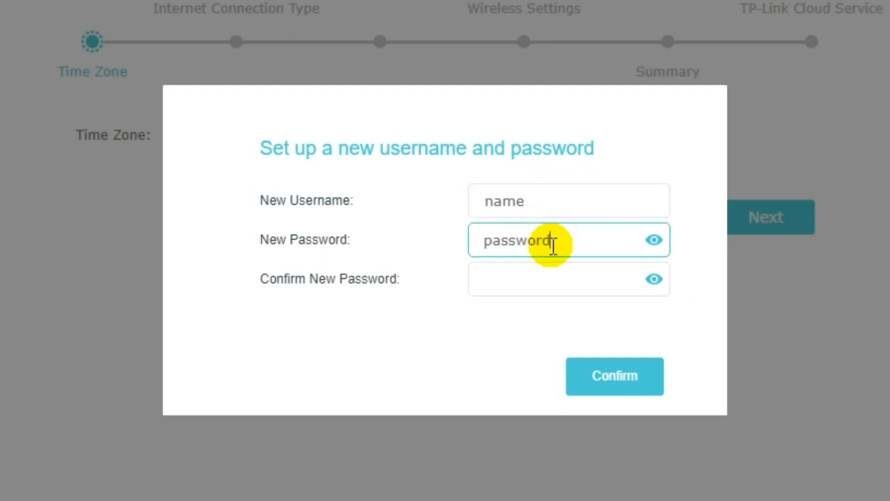
pyautogui.click(567, 279)
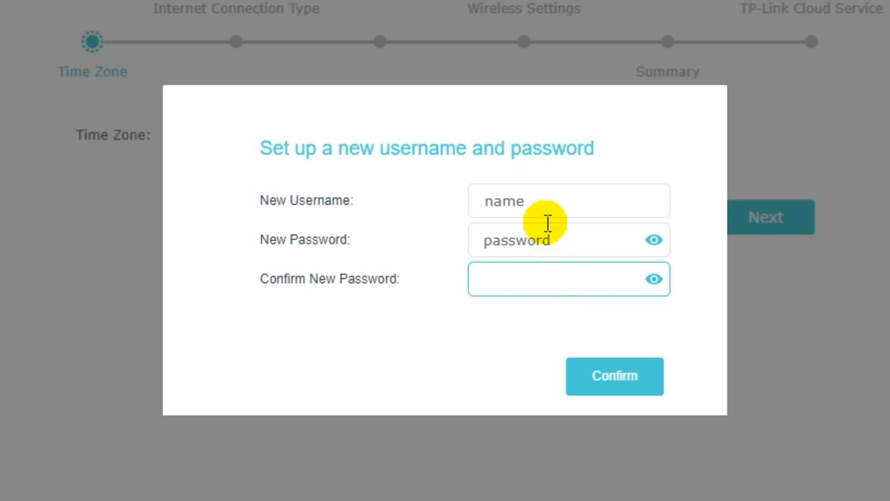
pyautogui.write('passw')
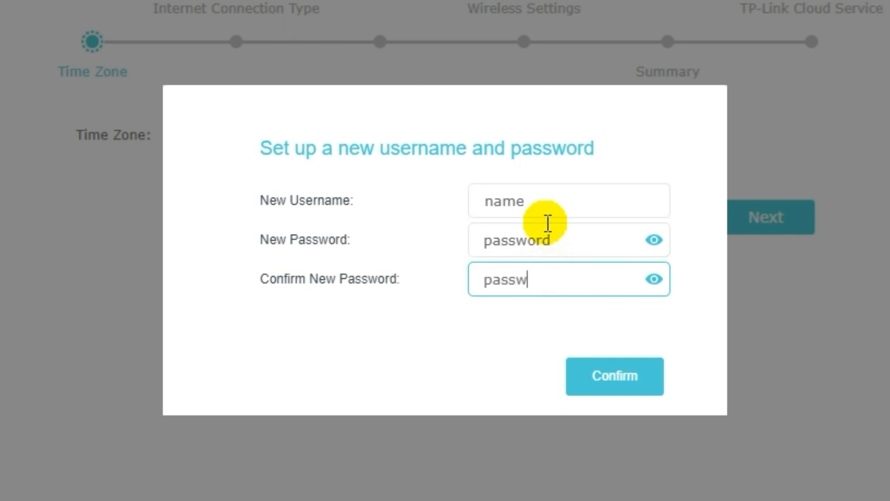
pyautogui.write('ord')
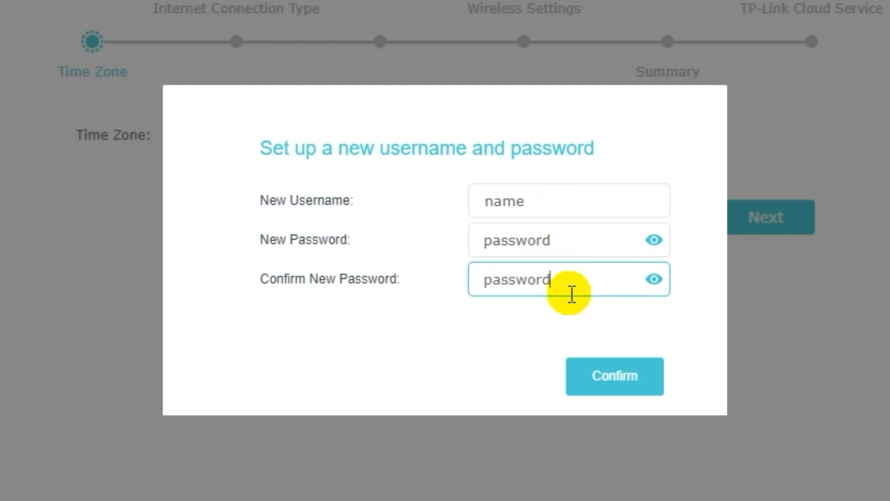
pyautogui.click(613, 376)
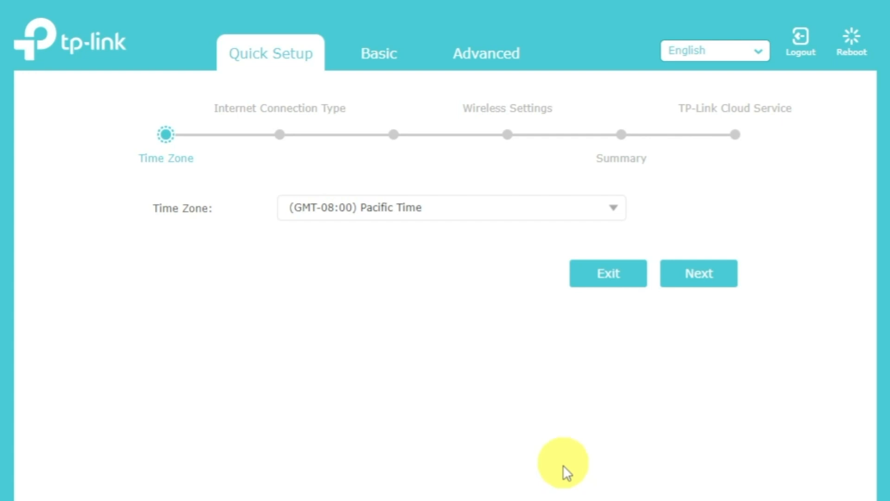
# - Open the Time Zone list in Quick Setup, keeping (GMT-08:00) Pacific Time
pyautogui.click(613, 208)
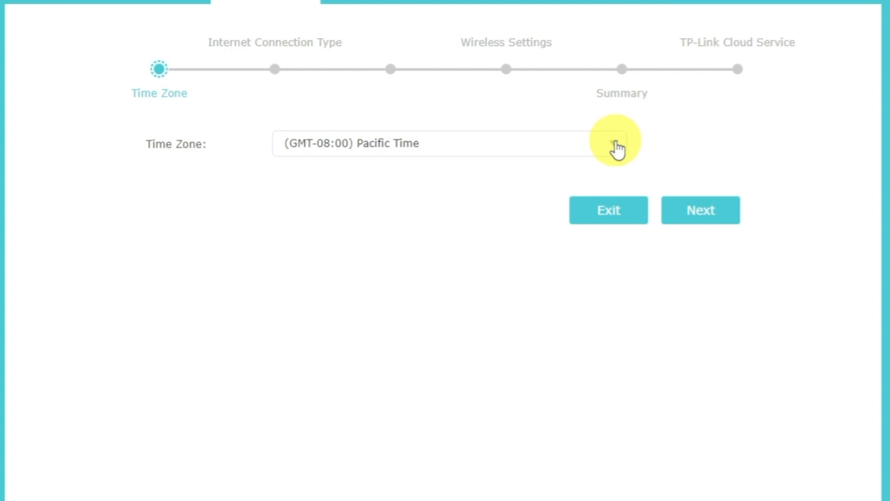
pyautogui.click(701, 210)
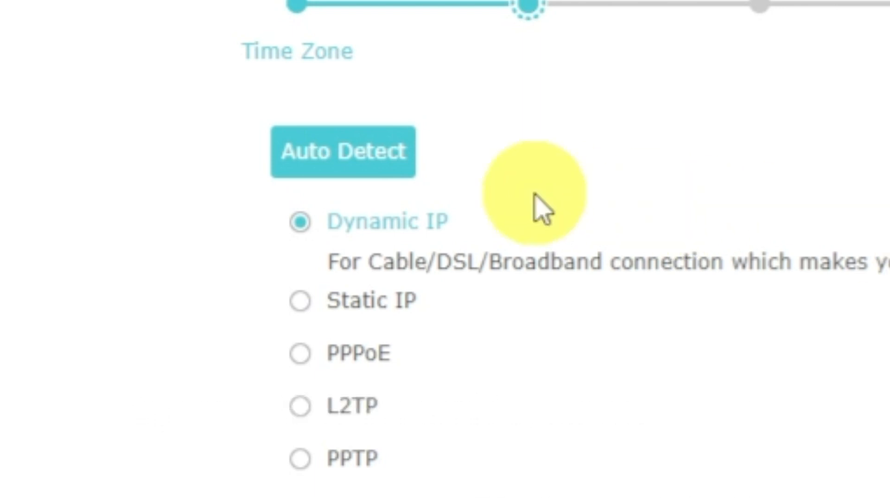
# - Try Auto Detect, then select Dynamic IP as the connection type and continue
pyautogui.click(343, 152)
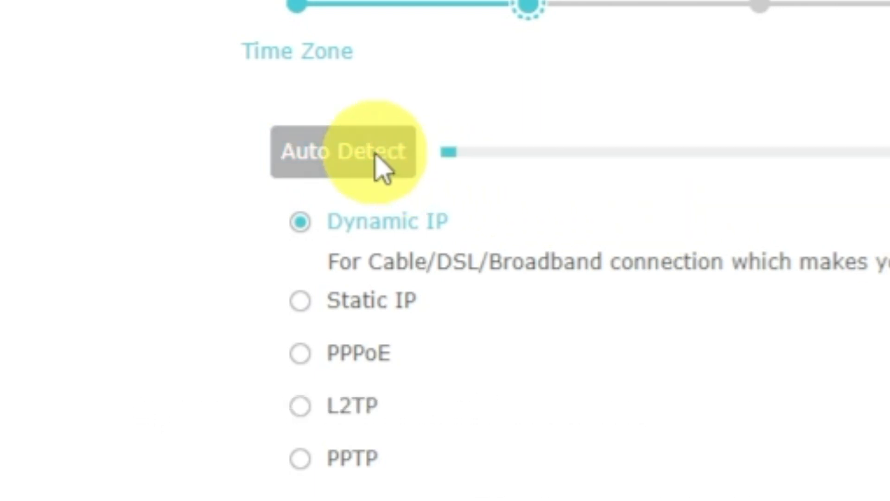
pyautogui.click(341, 152)
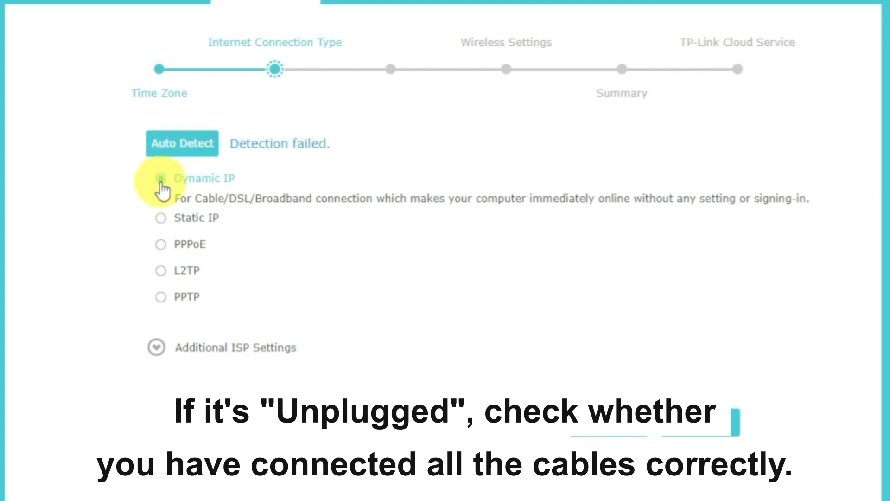
pyautogui.click(161, 178)
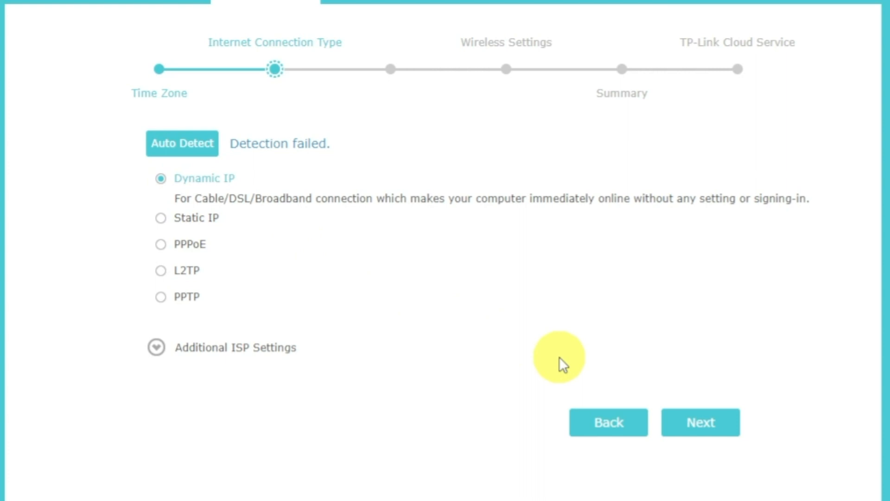
pyautogui.click(701, 422)
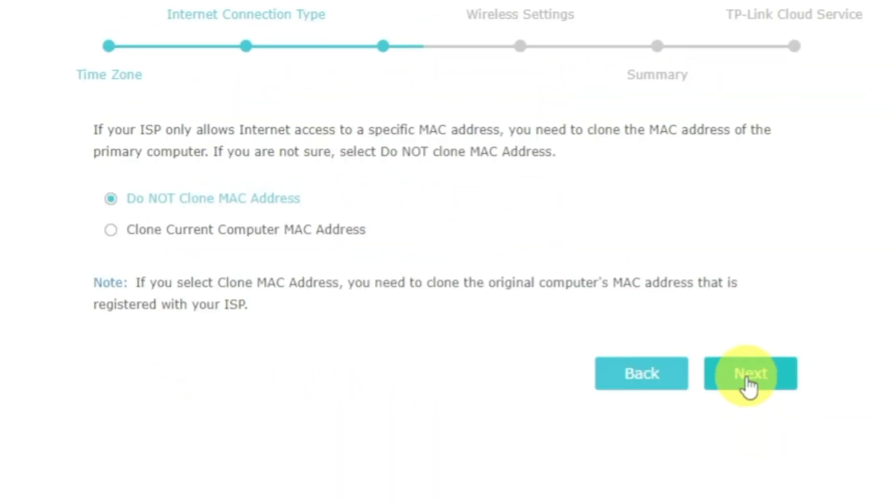
# - Continue past the MAC clone page to Wireless Settings
pyautogui.click(750, 373)
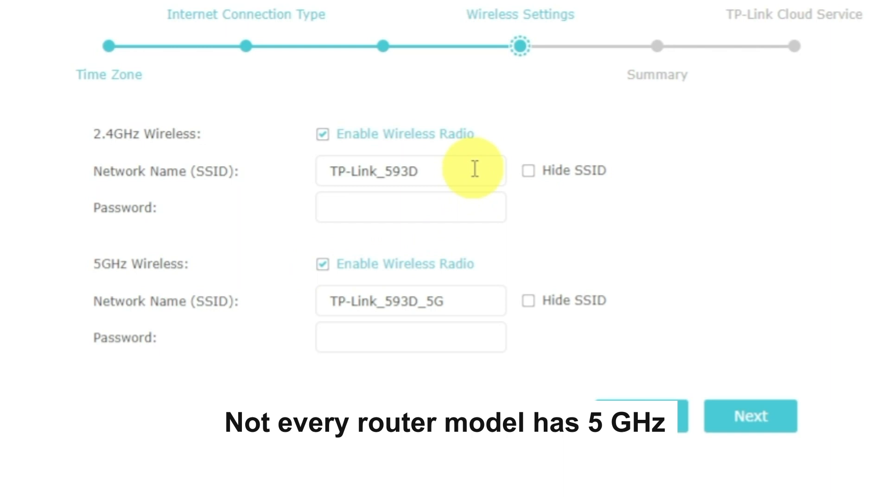
pyautogui.click(411, 170)
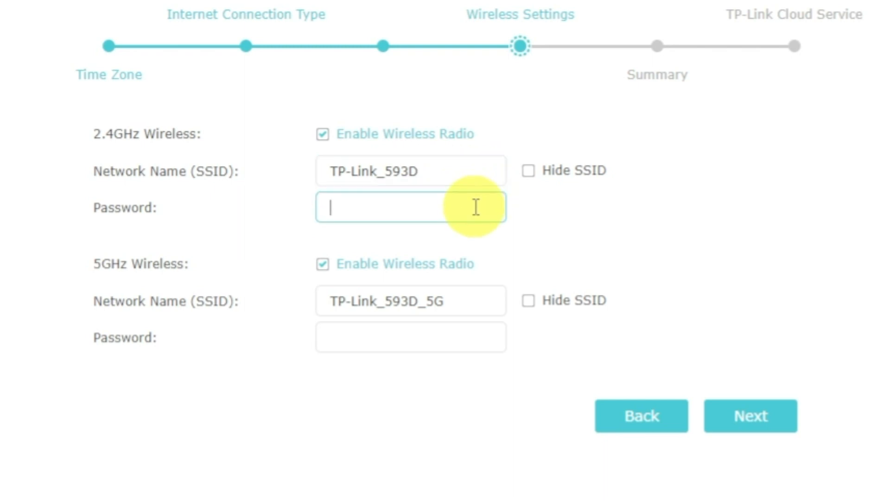
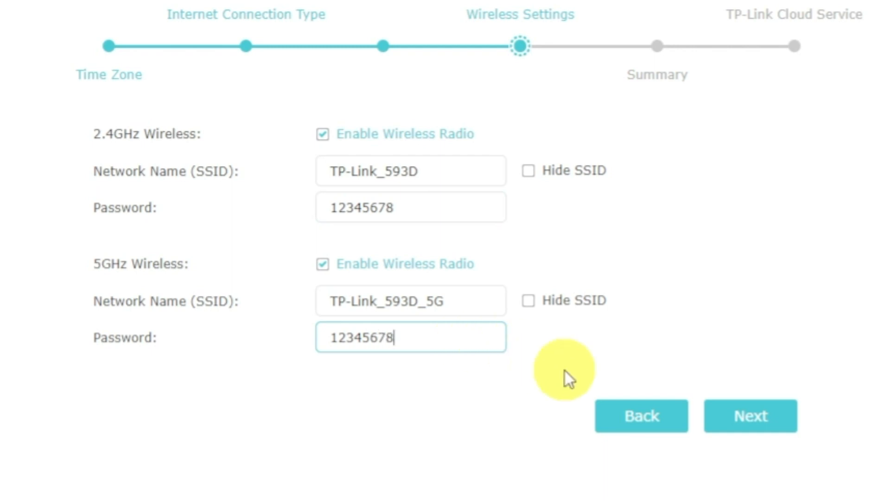
pyautogui.click(750, 415)
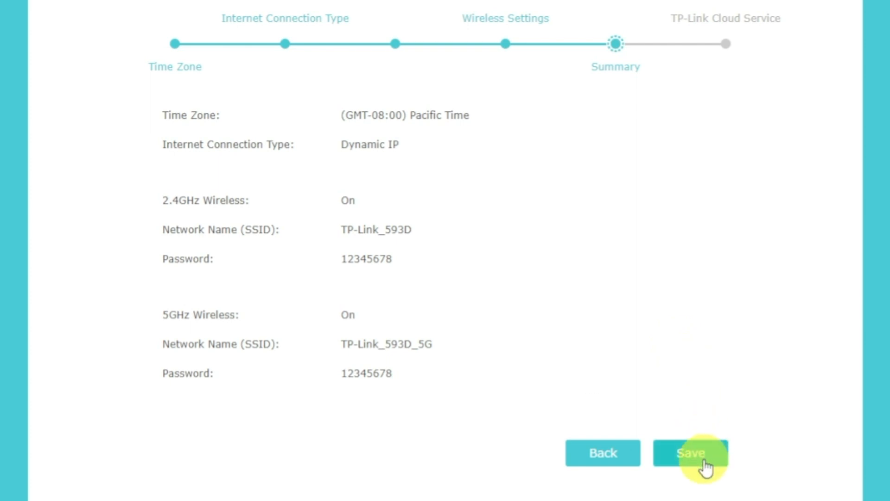
# - Save the Quick Setup settings, choose Log In Later for cloud, and finish
pyautogui.click(691, 453)
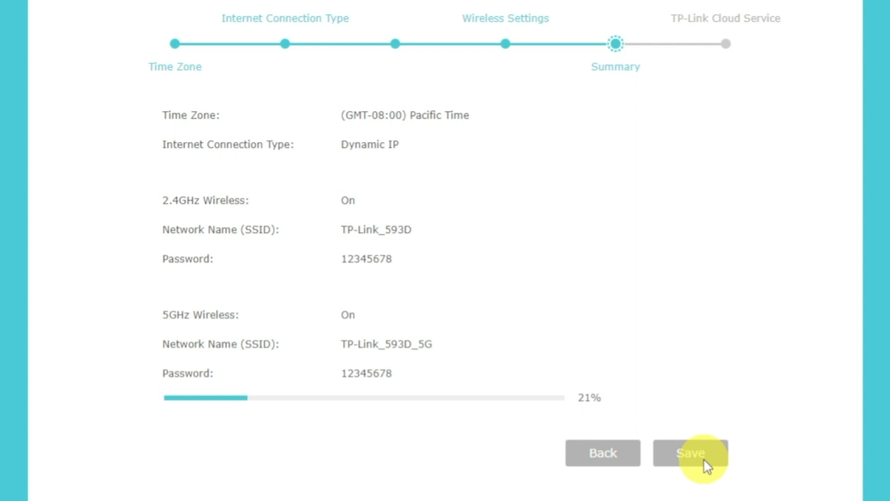
pyautogui.click(691, 453)
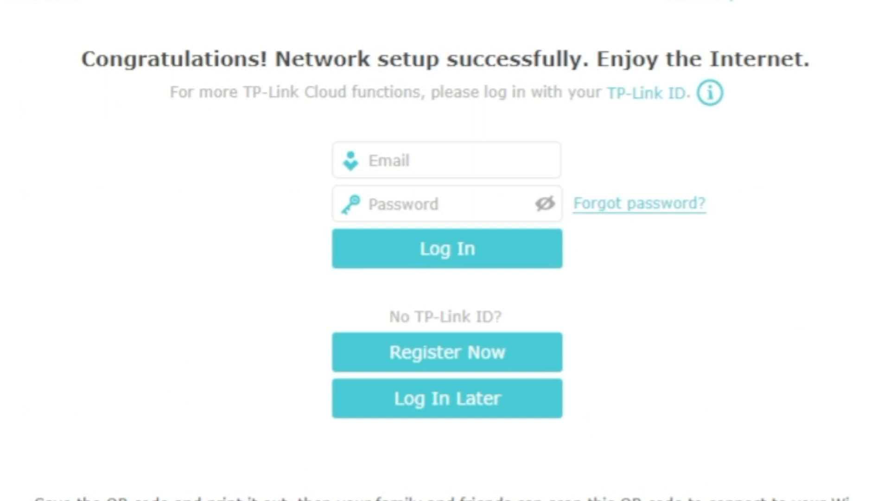
pyautogui.click(446, 398)
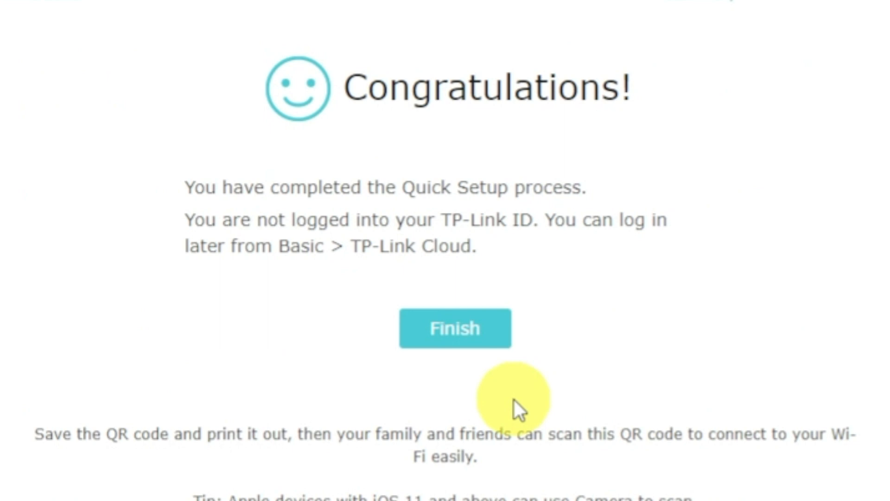
pyautogui.click(454, 328)
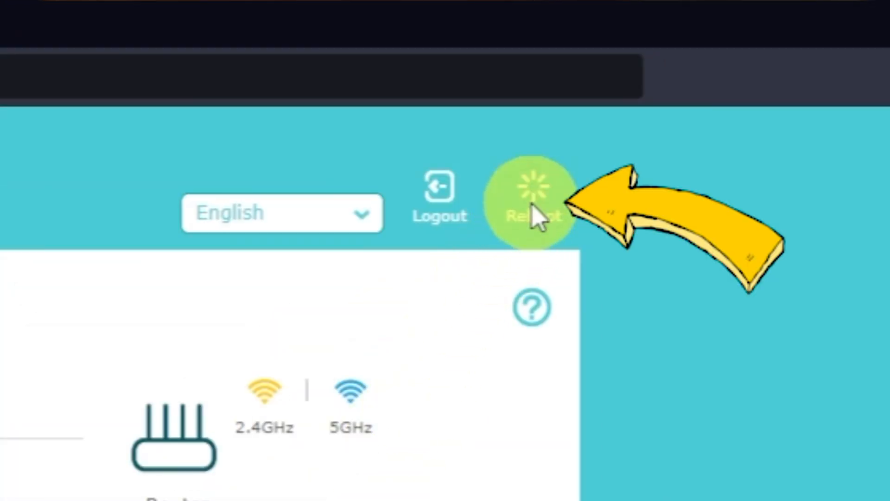
# - Reboot the router, confirming with Yes, and return to the Network Map
pyautogui.click(532, 205)
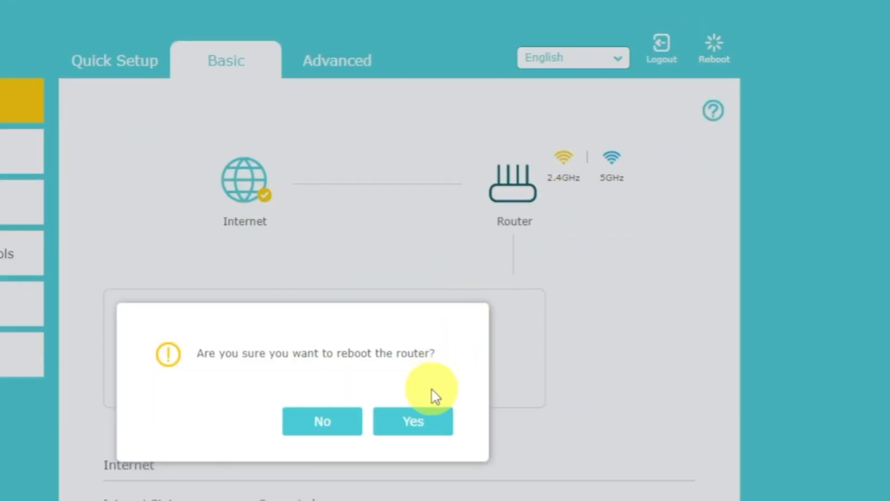
pyautogui.click(413, 422)
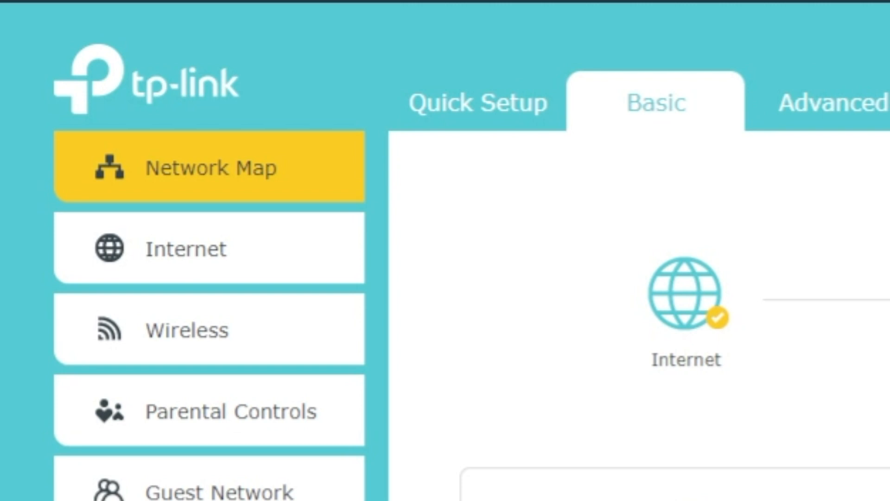
# - Choose Clone Current Computer MAC Address under Basic > Internet, save, and reboot
pyautogui.click(188, 248)
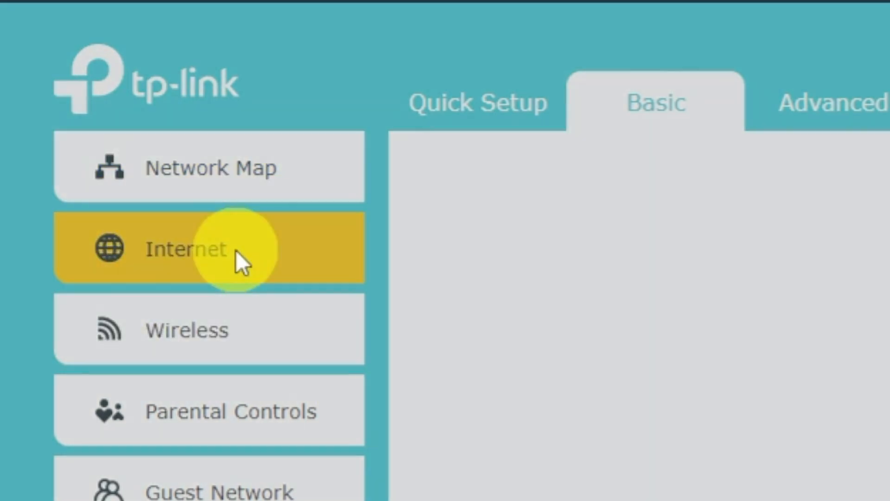
pyautogui.click(185, 248)
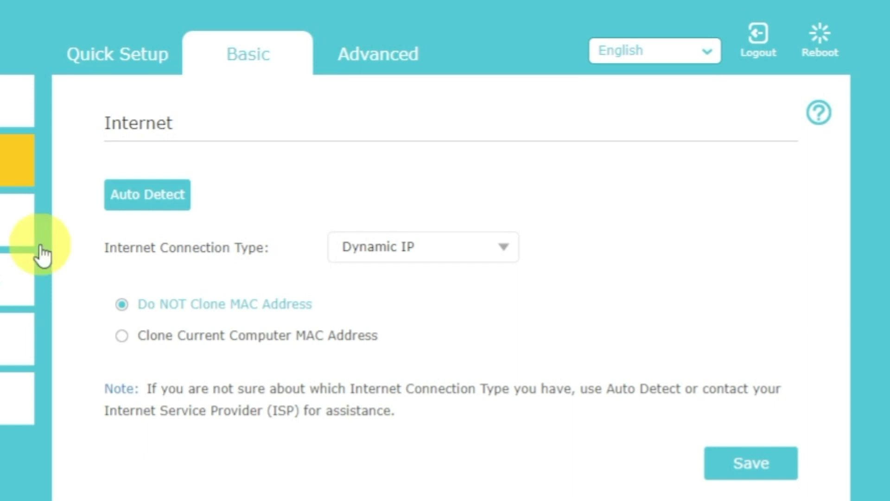
pyautogui.click(122, 335)
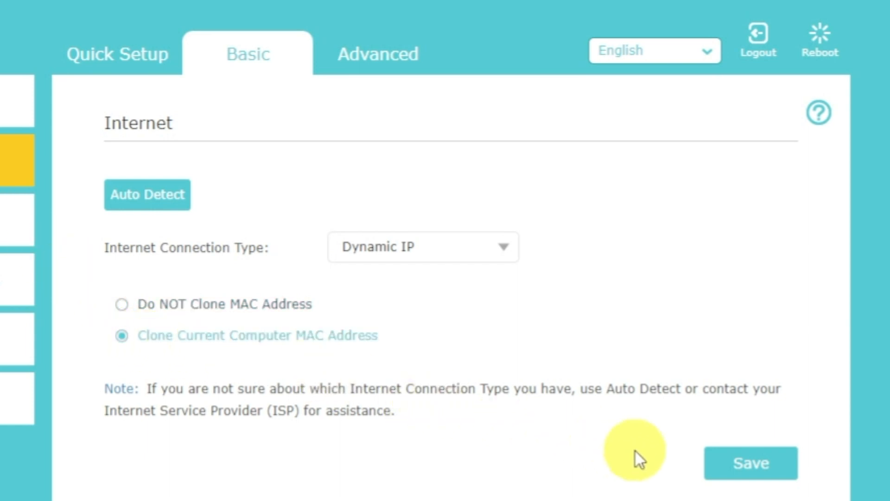
pyautogui.click(751, 463)
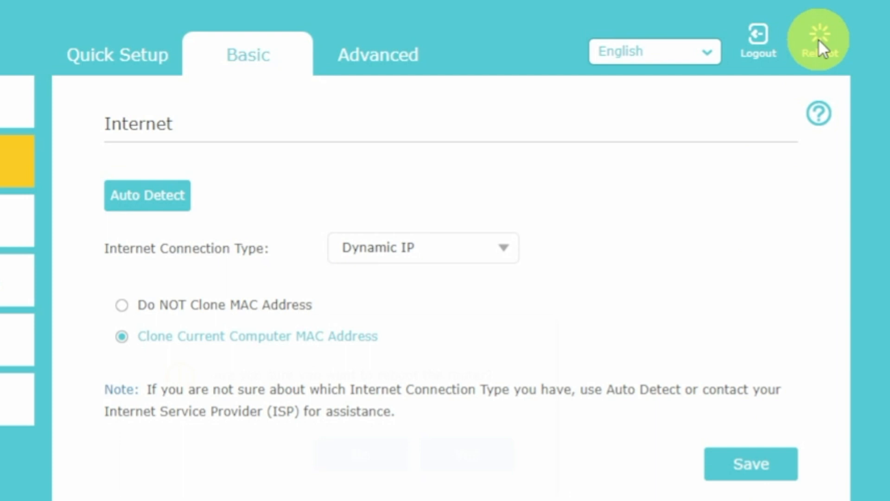
pyautogui.click(820, 39)
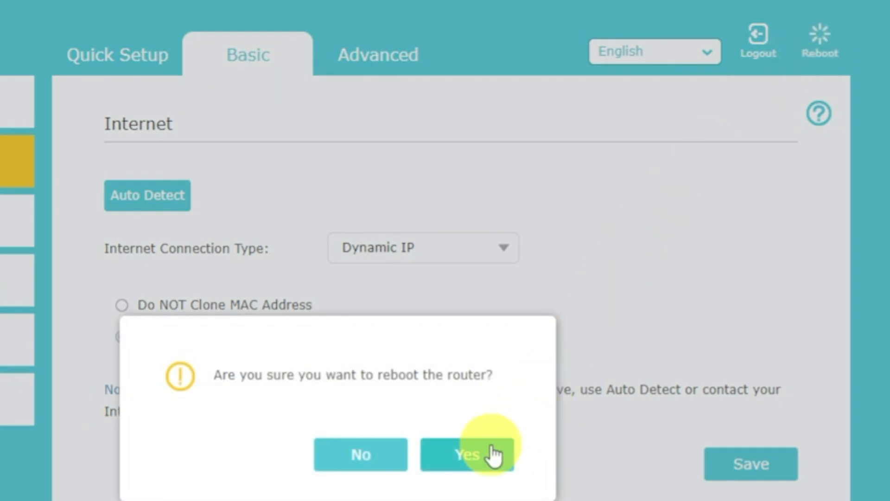
pyautogui.click(467, 454)
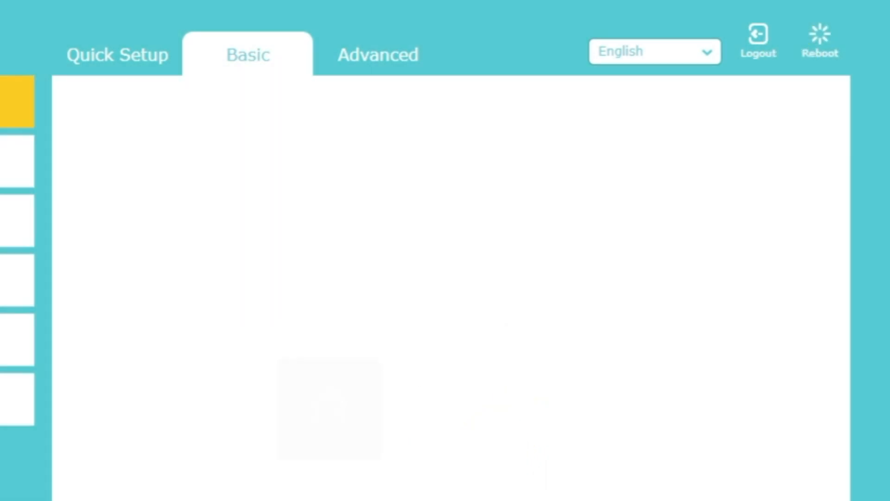